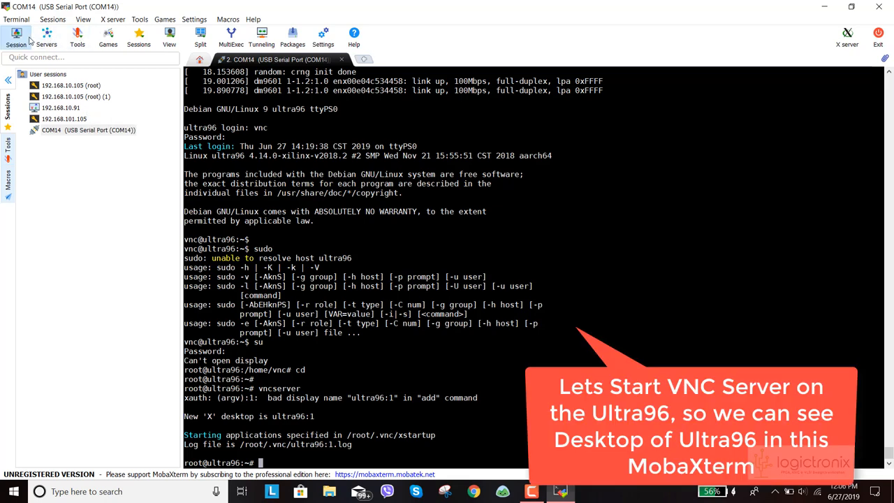
# Step: Create and launch a VNC session to host 192.168.10.91 on port 5901
pyautogui.click(16, 37)
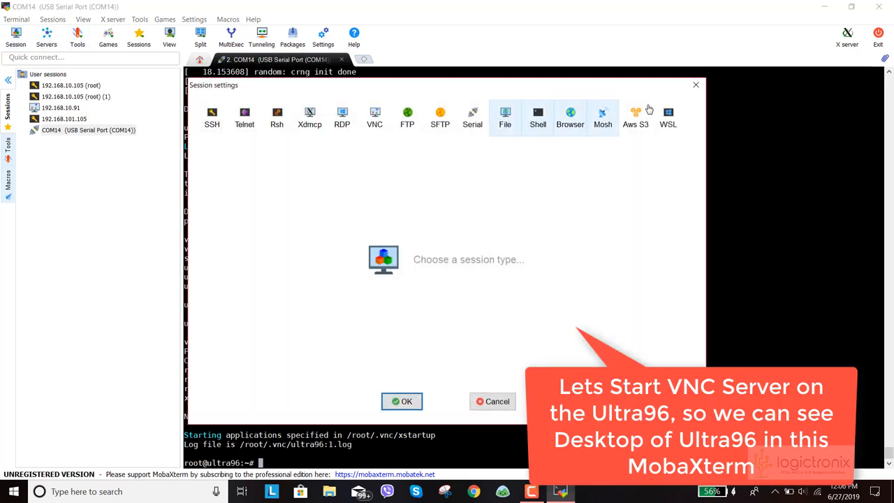
pyautogui.click(374, 117)
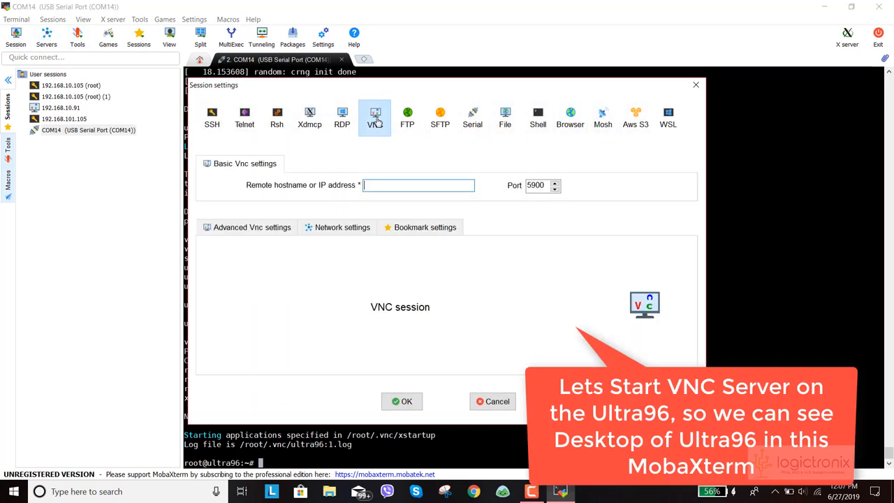
pyautogui.write('192.168.10.')
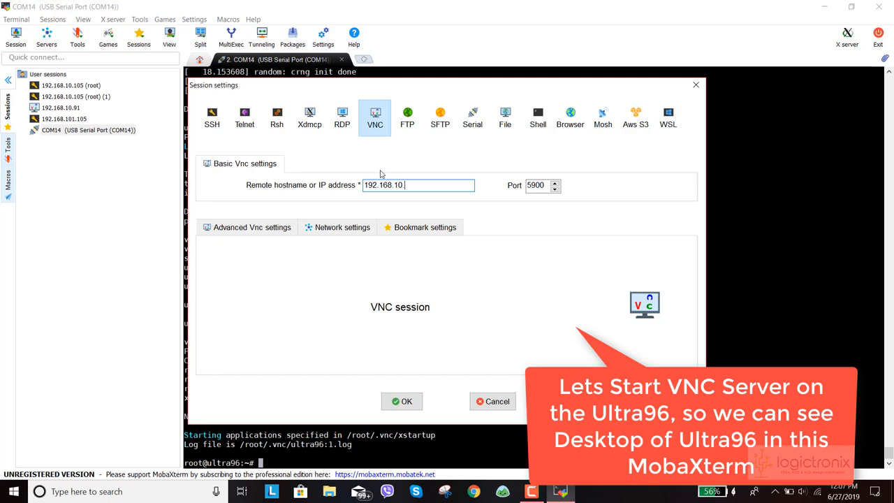
pyautogui.write('91')
pyautogui.click(543, 185)
pyautogui.write('5901')
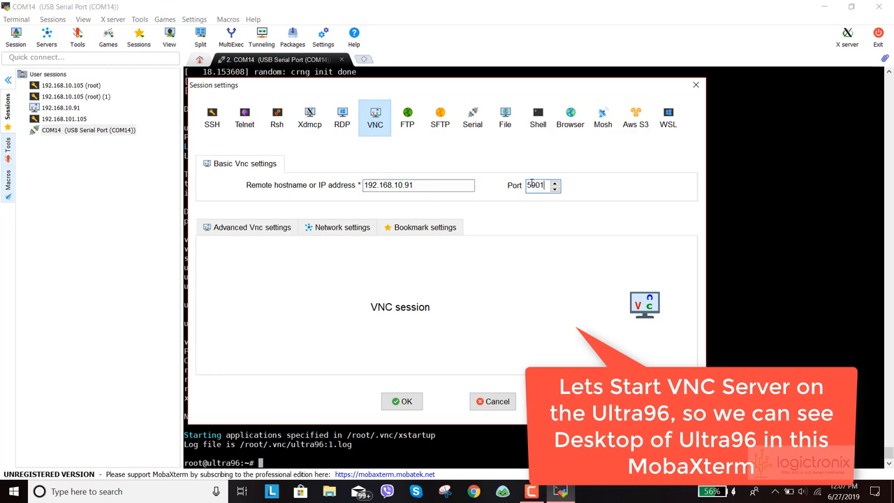
pyautogui.click(401, 400)
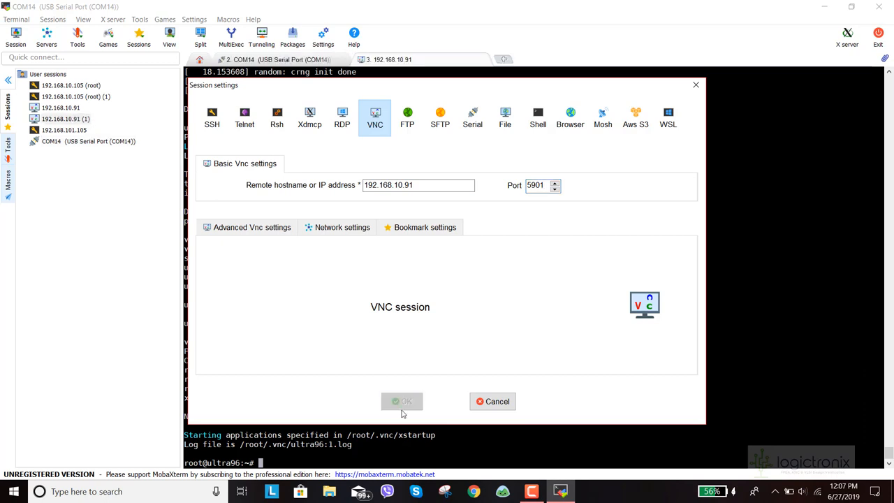
# Step: Open Xfce Terminal from the Ultra96 desktop's application menu and list the home folder
pyautogui.click(402, 401)
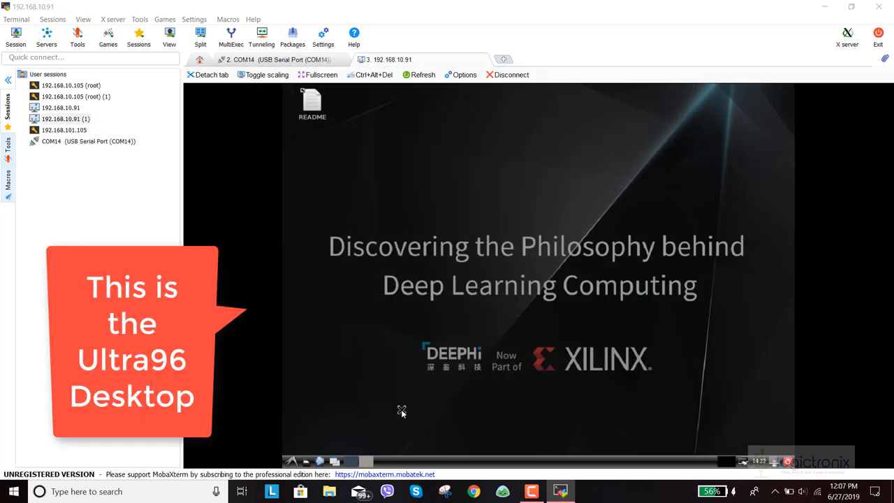
pyautogui.moveTo(434, 258)
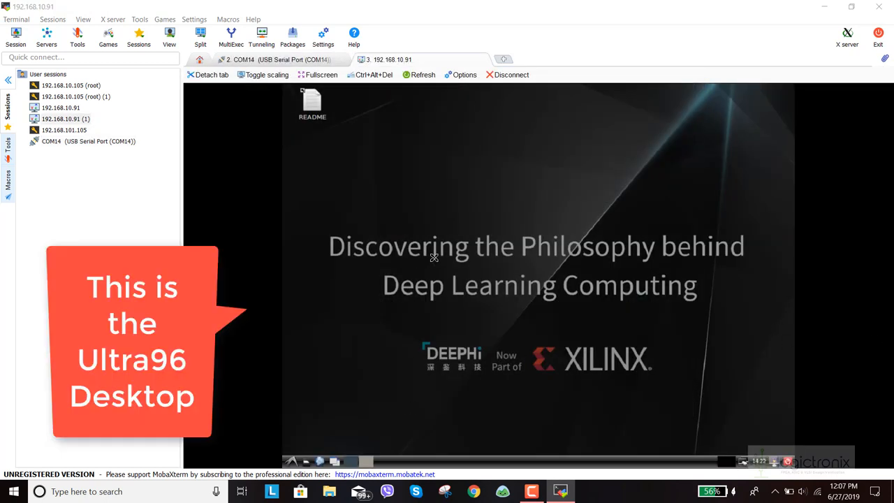
pyautogui.moveTo(495, 193)
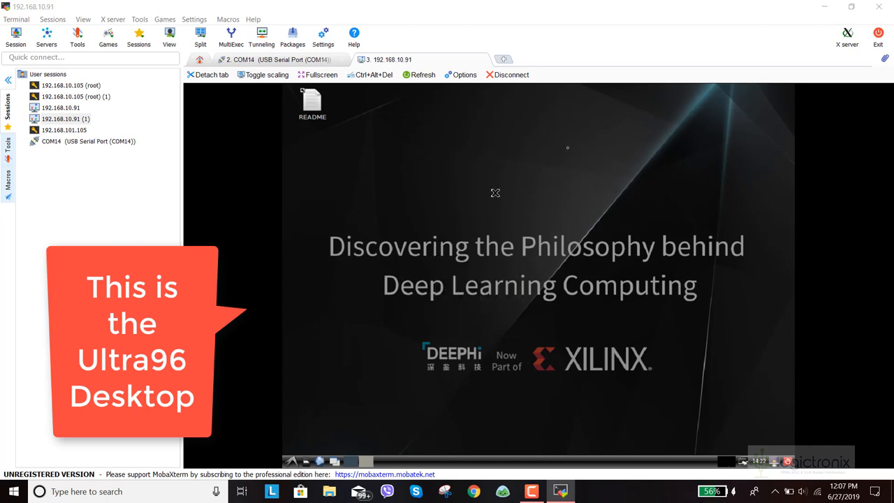
pyautogui.click(317, 75)
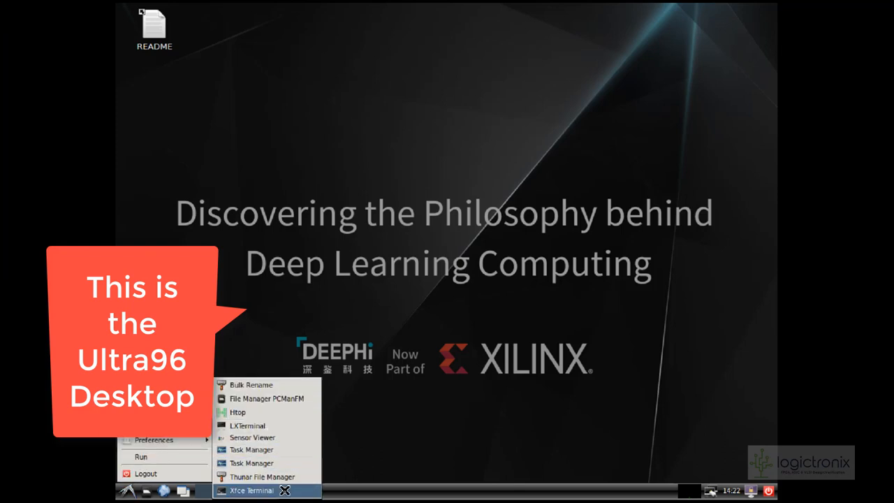
pyautogui.click(253, 490)
pyautogui.write('ls')
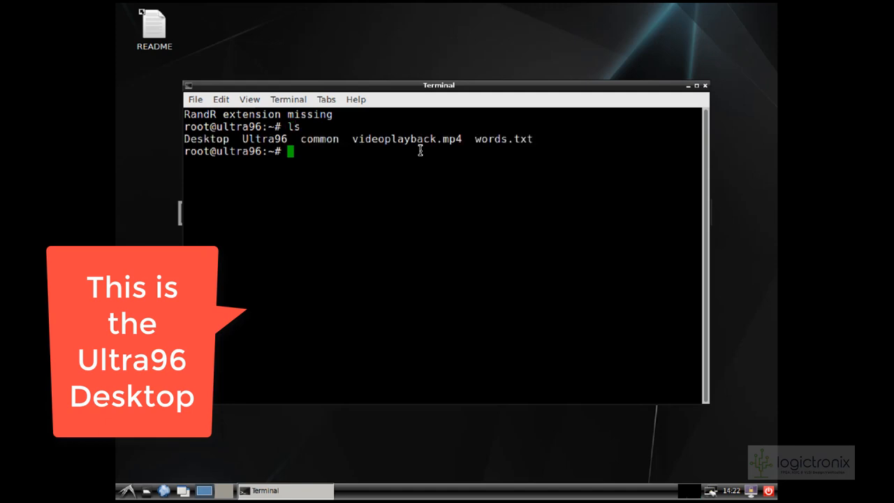
# Step: Enter Ultra96/samples/video_analysis and compile the sample with make
pyautogui.write('cd ./Ultra96/')
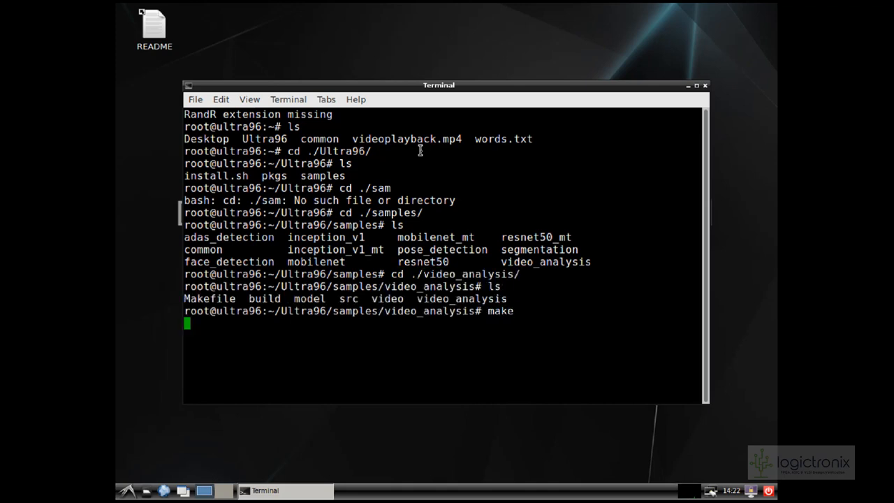
pyautogui.press('Return')
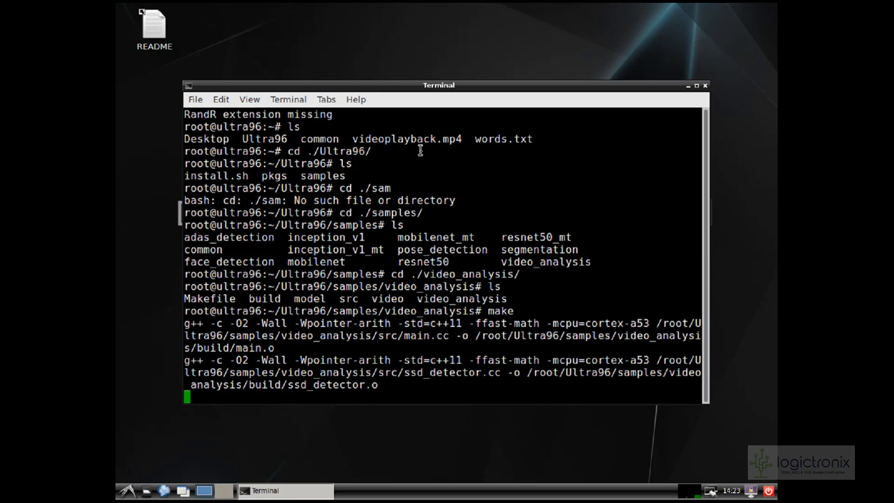
pyautogui.scroll(-3)
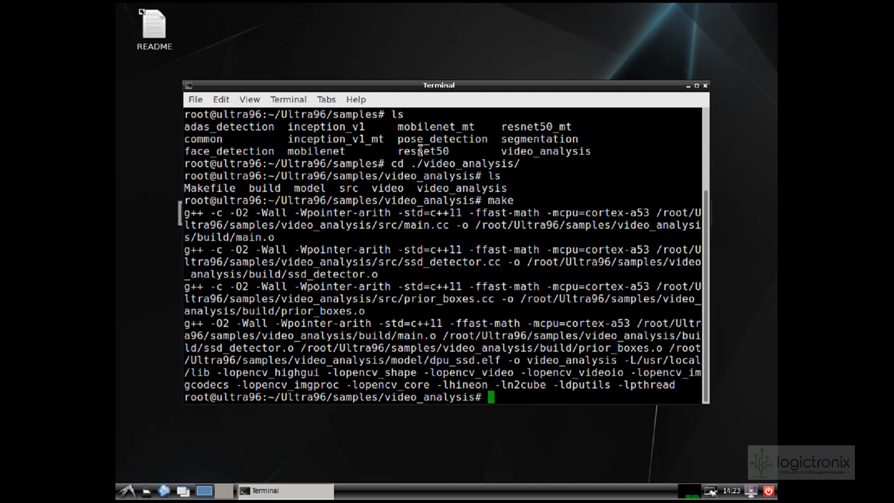
# Step: Run ./video_analysis on ./video/structure.mp4 to show outlined vehicles
pyautogui.write('./video_analysis ./video')
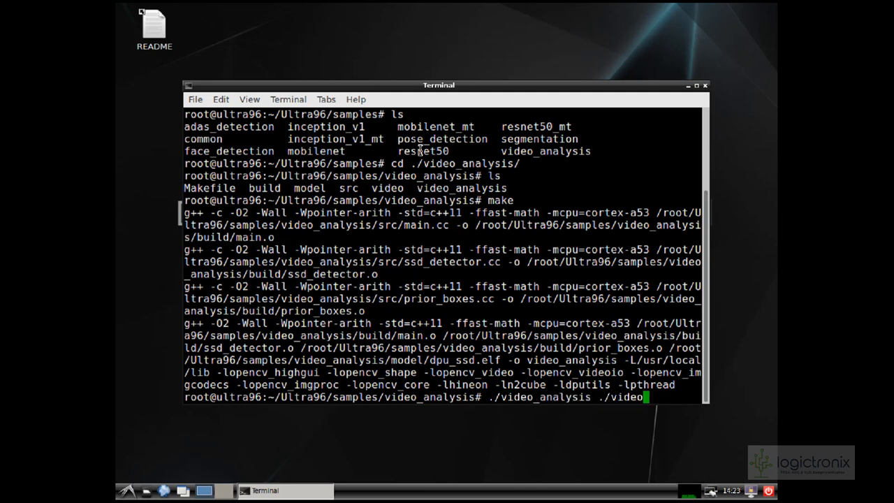
pyautogui.write('stur')
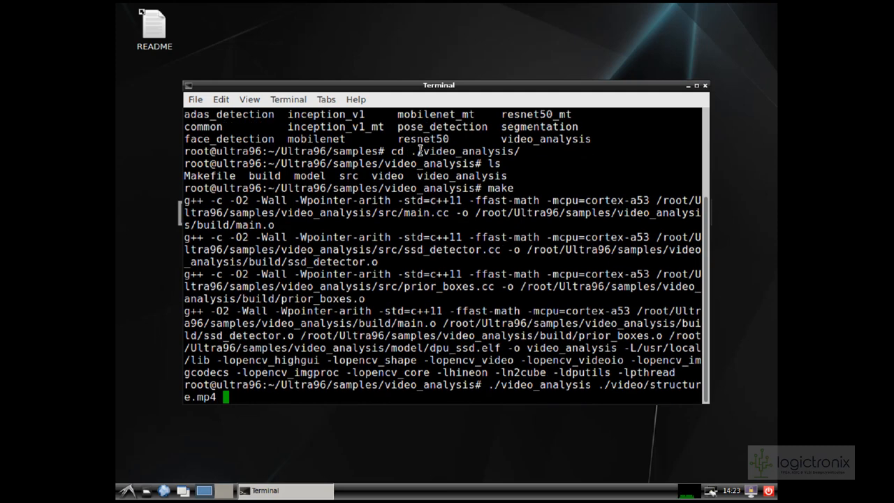
pyautogui.press('Return')
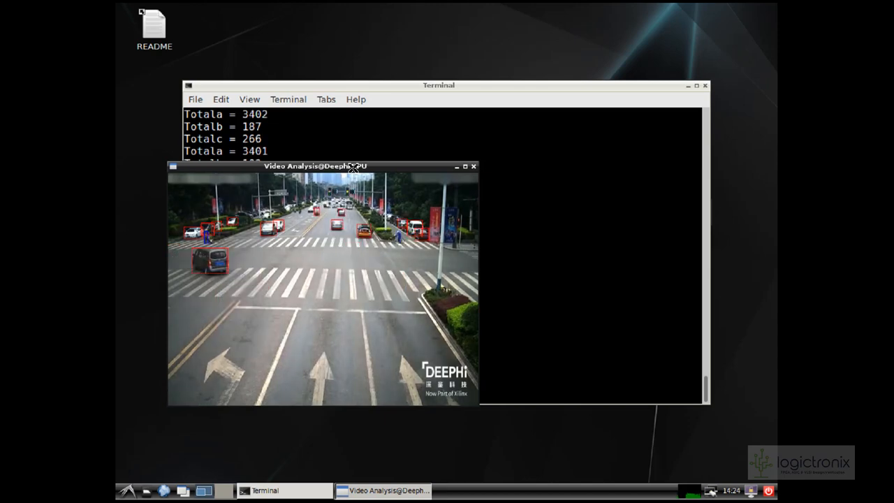
# Step: Close the Video Analysis window and move up to the samples folder
pyautogui.click(473, 166)
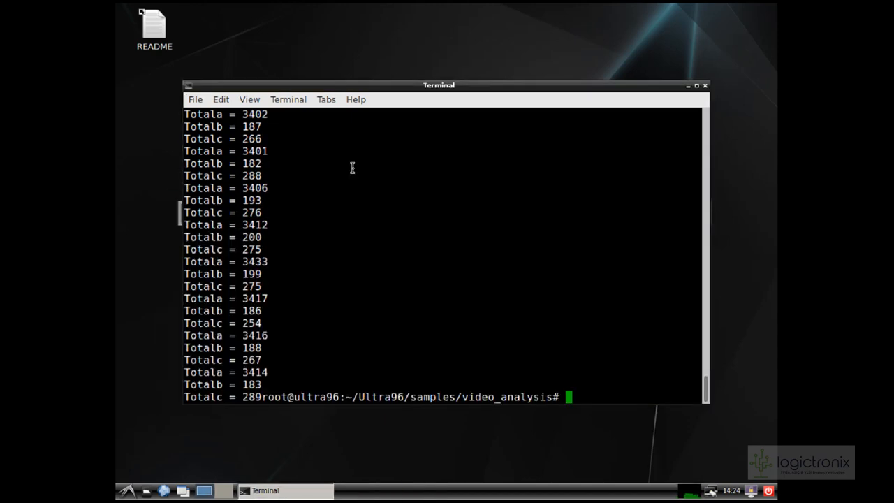
pyautogui.press('Return')
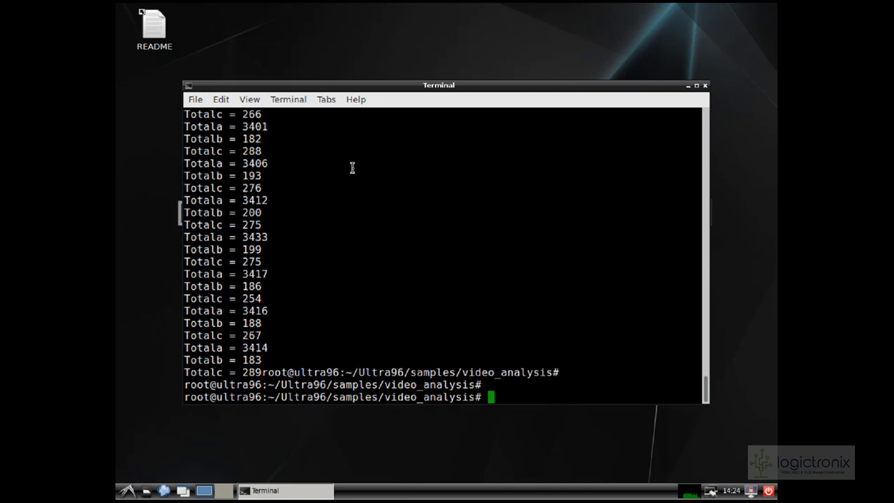
pyautogui.write('cd ..')
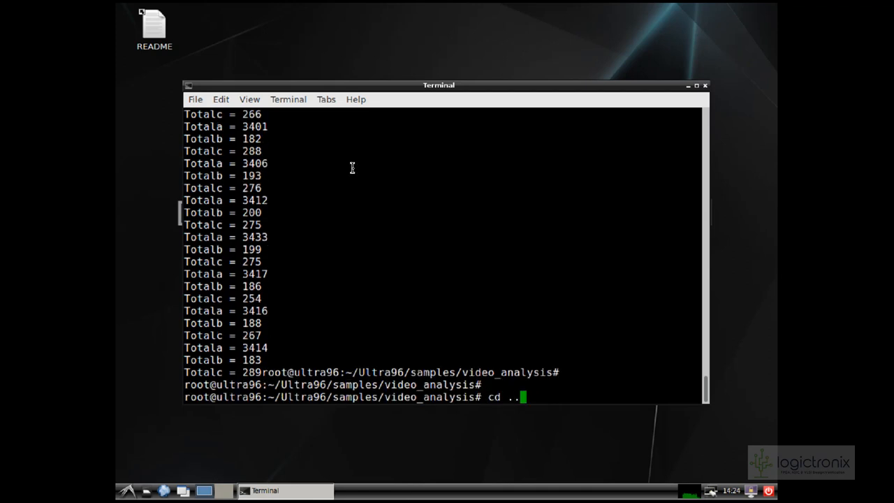
pyautogui.press('Return')
pyautogui.write('ls')
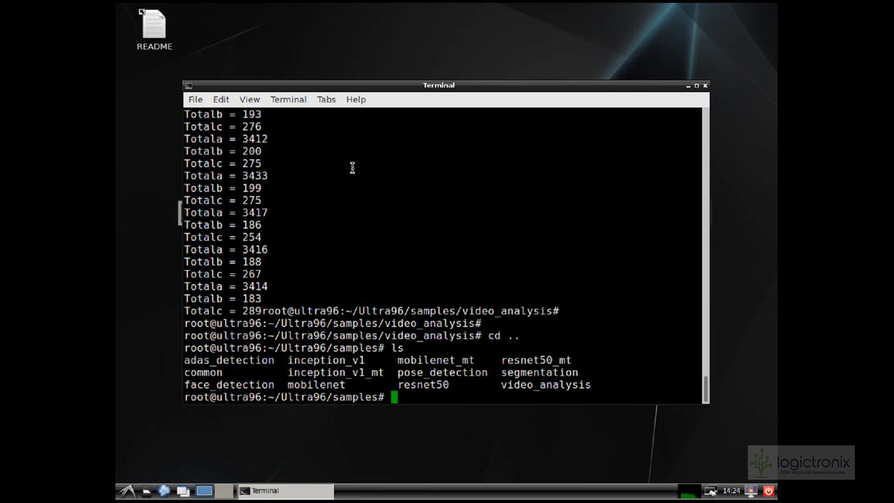
# Step: Enter ./adas_detection/ and build the sample with make
pyautogui.write('cd')
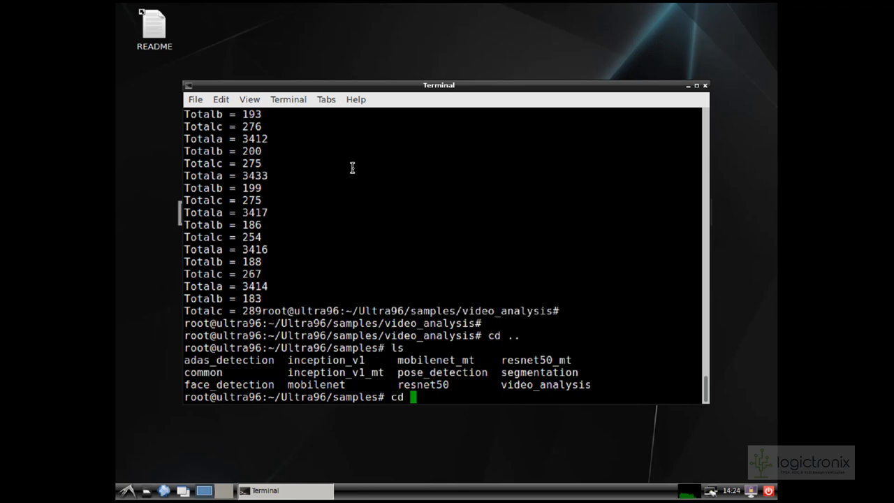
pyautogui.write('.')
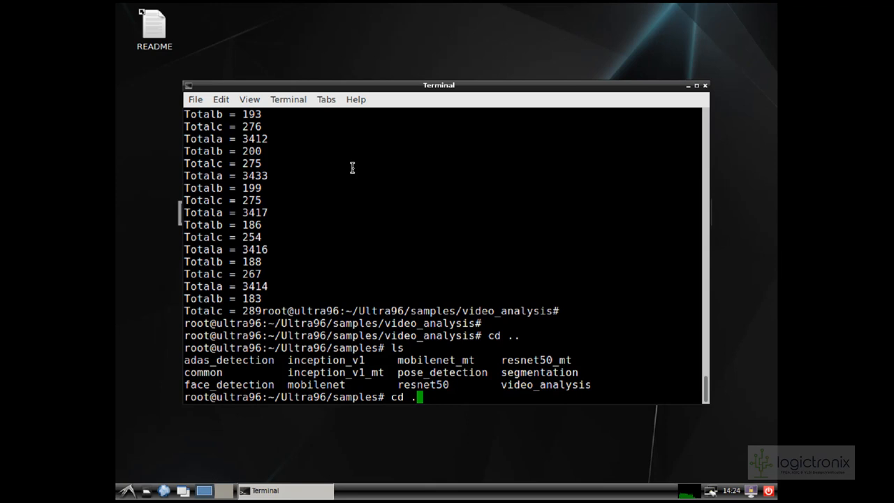
pyautogui.write('/')
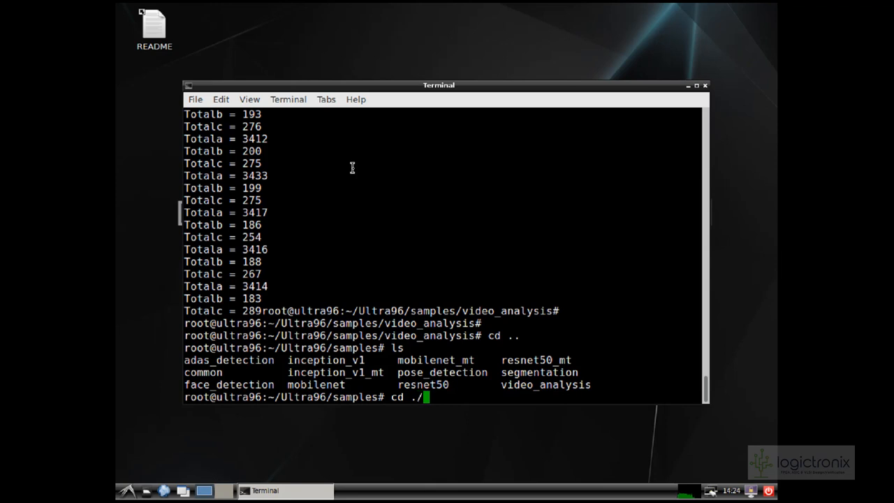
pyautogui.write('ada')
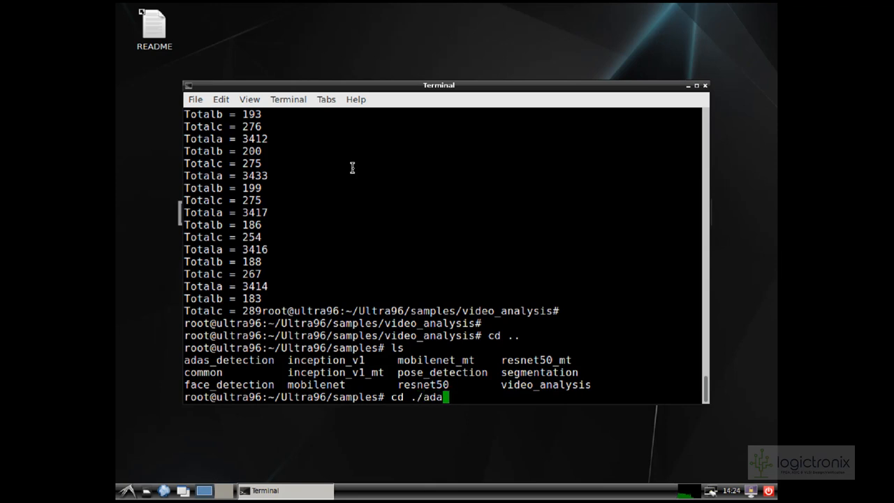
pyautogui.press('Return')
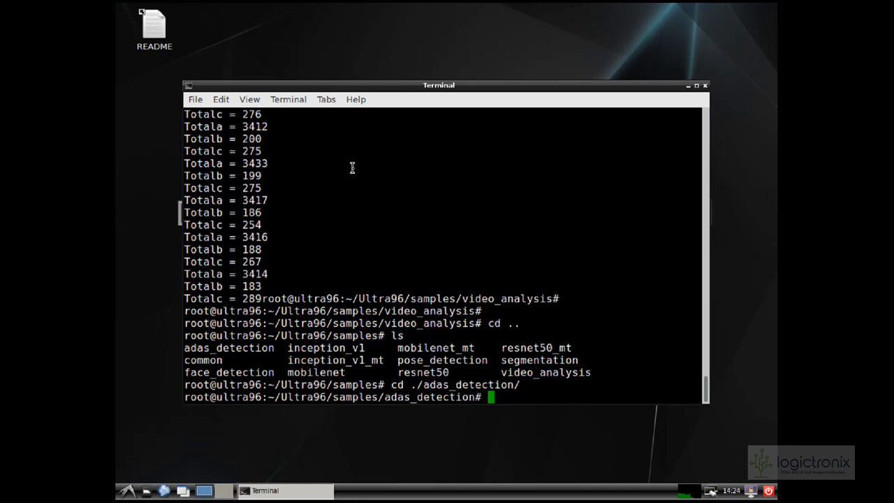
pyautogui.write('cd make')
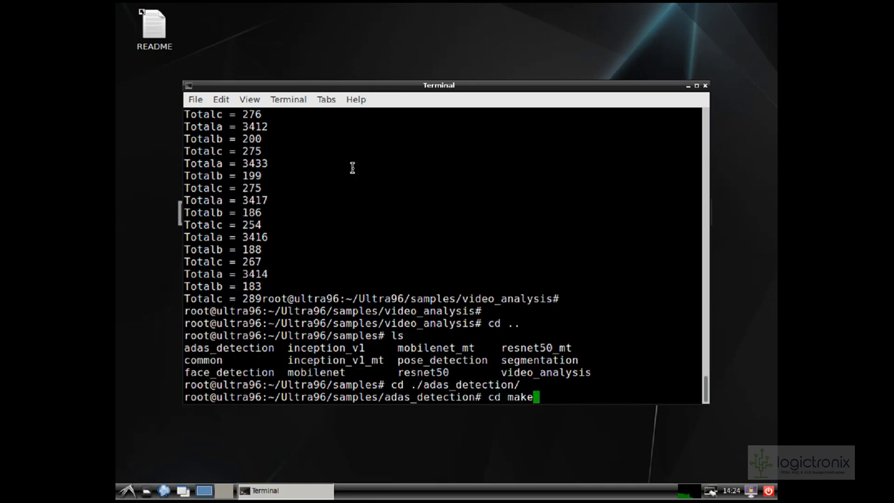
pyautogui.press('BackSpace')
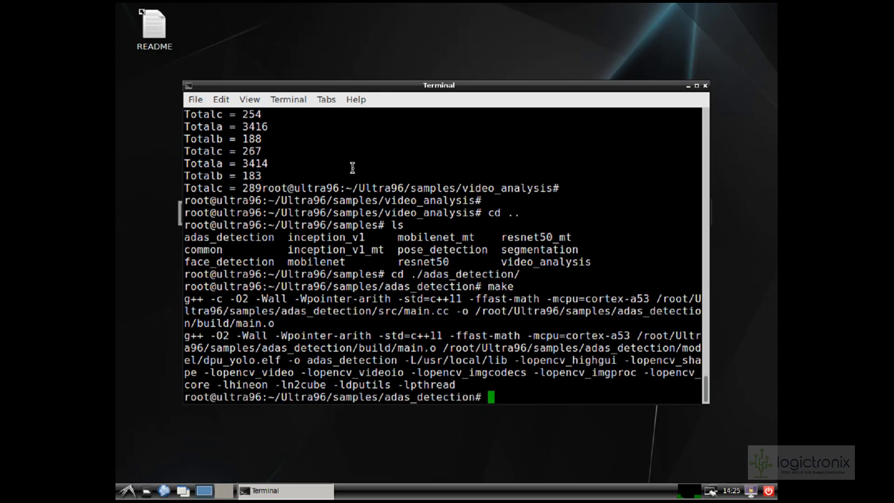
# Step: Run ./adas_detection on ./video/adas.avi, then go back to samples and type ls
pyautogui.write('./adas_detection')
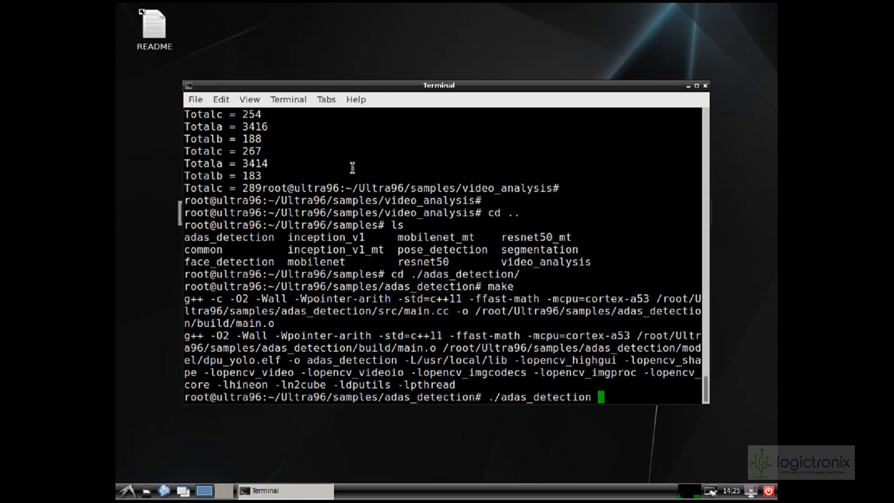
pyautogui.write('./video/adas.avi')
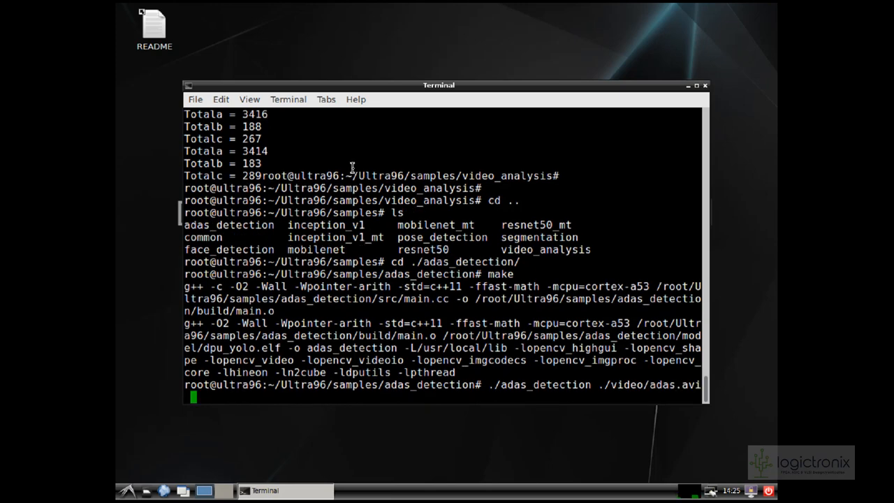
pyautogui.press('Return')
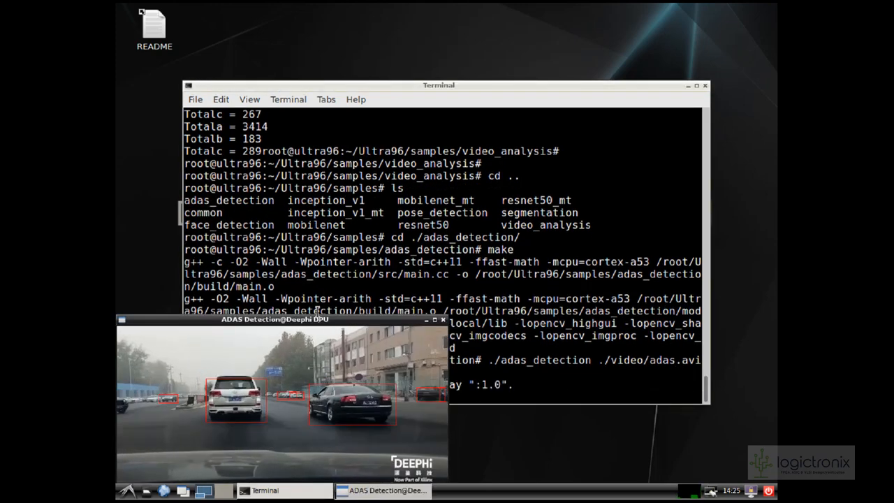
pyautogui.moveTo(279, 319); pyautogui.dragTo(307, 264)
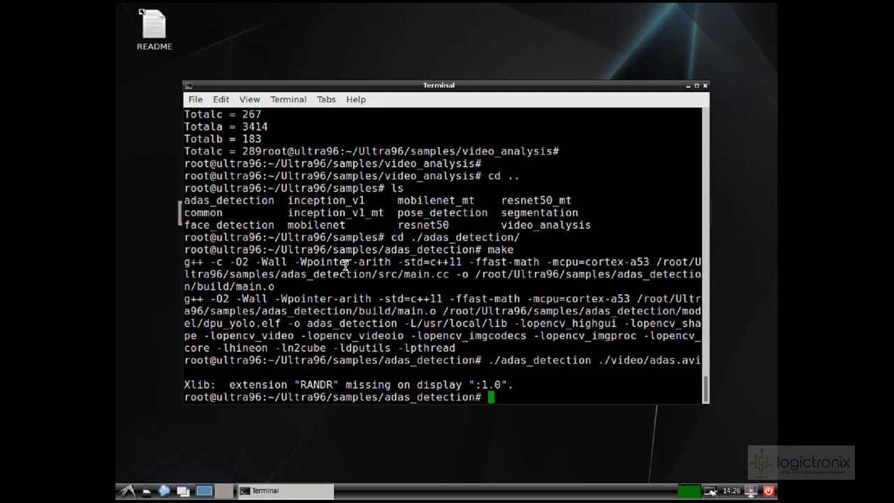
pyautogui.write('cd ..')
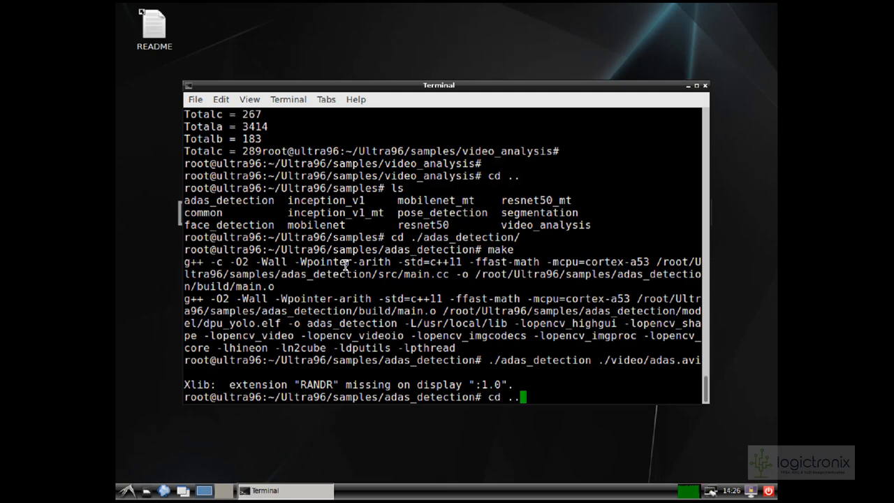
pyautogui.write('ls')
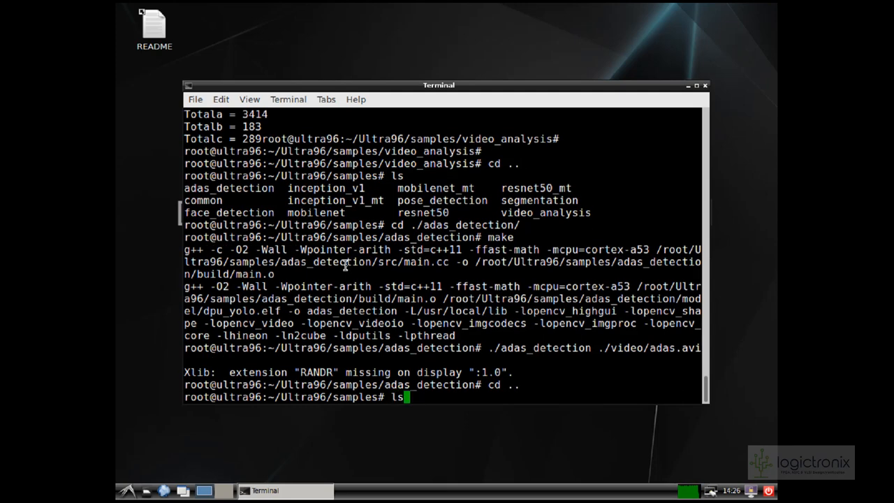
# Step: Enter ./pose_detection/, compile it with make, and begin typing its run command
pyautogui.press('Return')
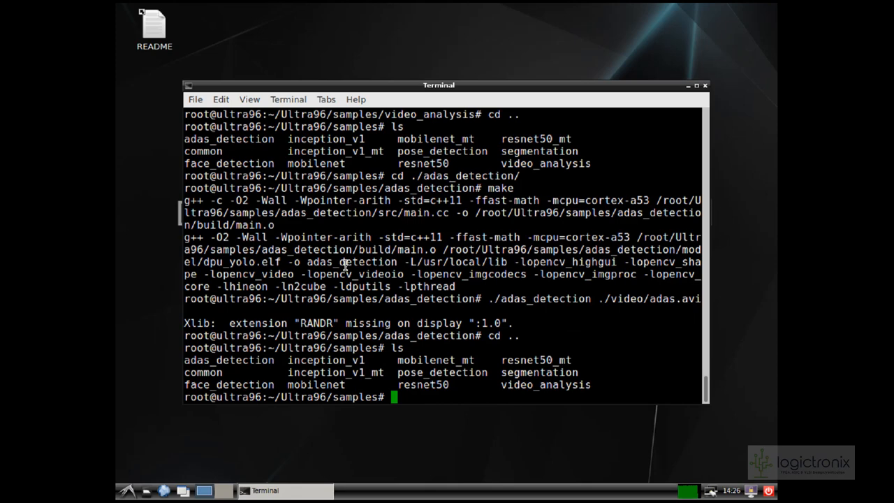
pyautogui.write('cd')
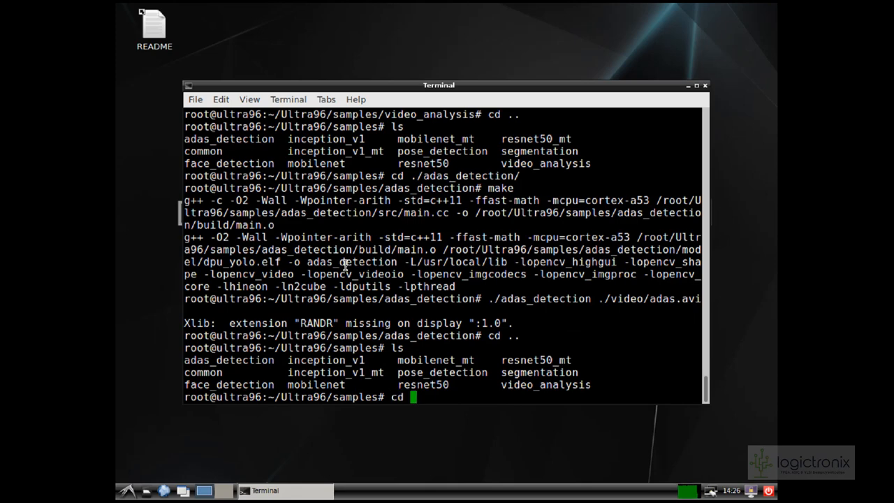
pyautogui.write('./pose_detection/')
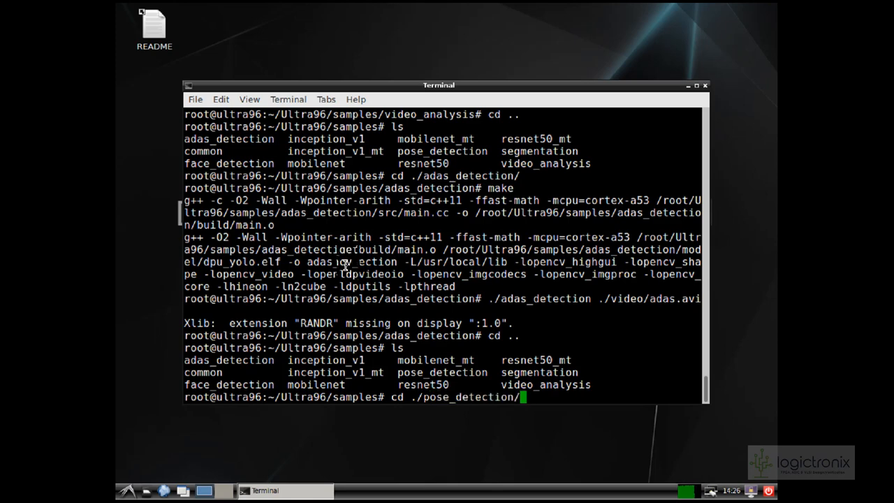
pyautogui.press('Return')
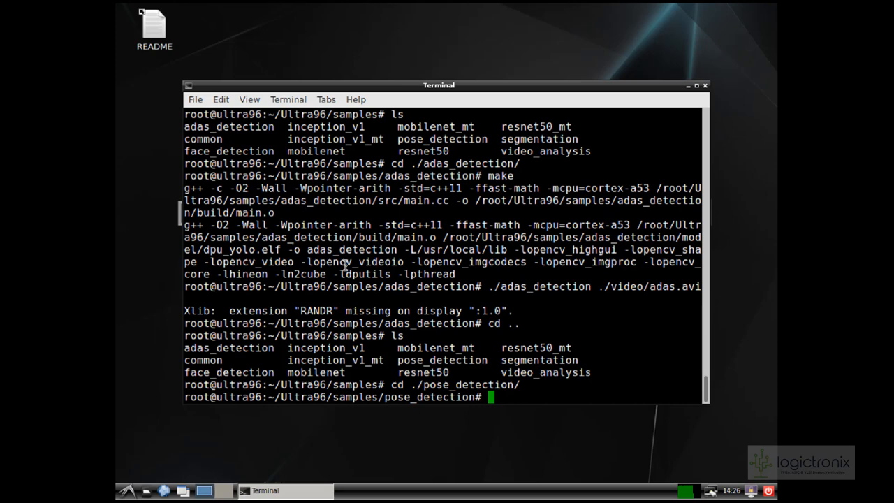
pyautogui.write('make')
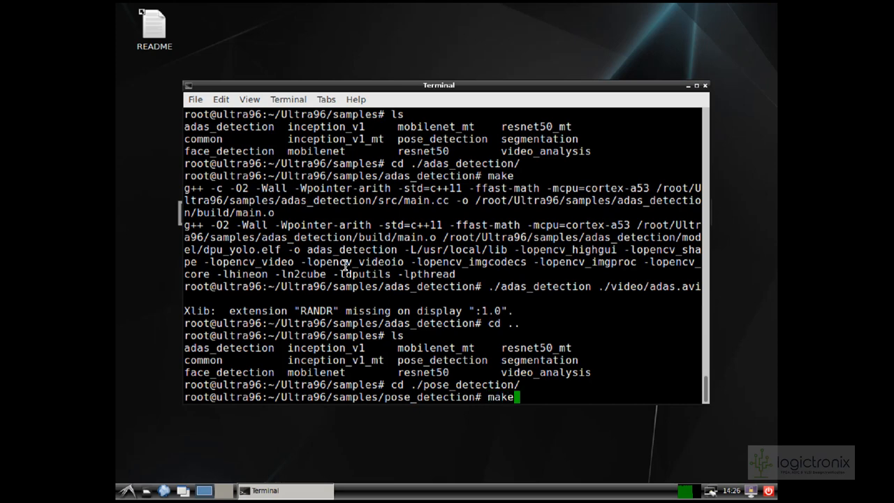
pyautogui.press('Return')
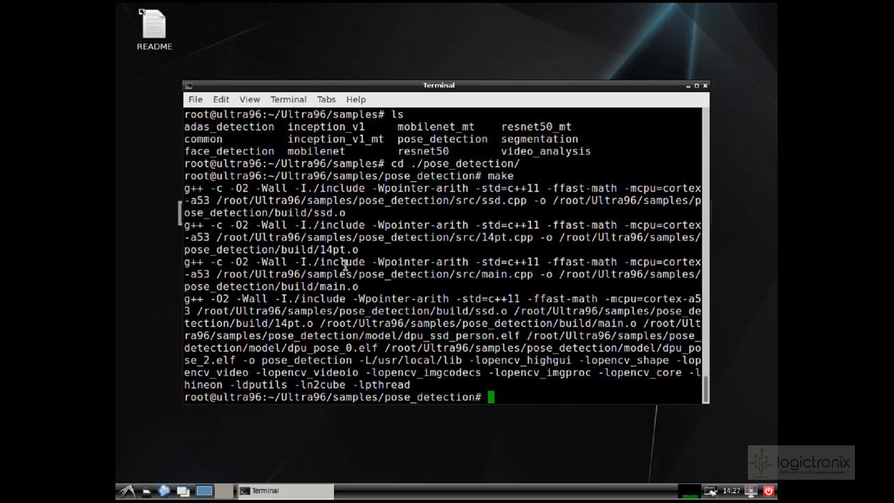
pyautogui.write('./pose_detection ./')
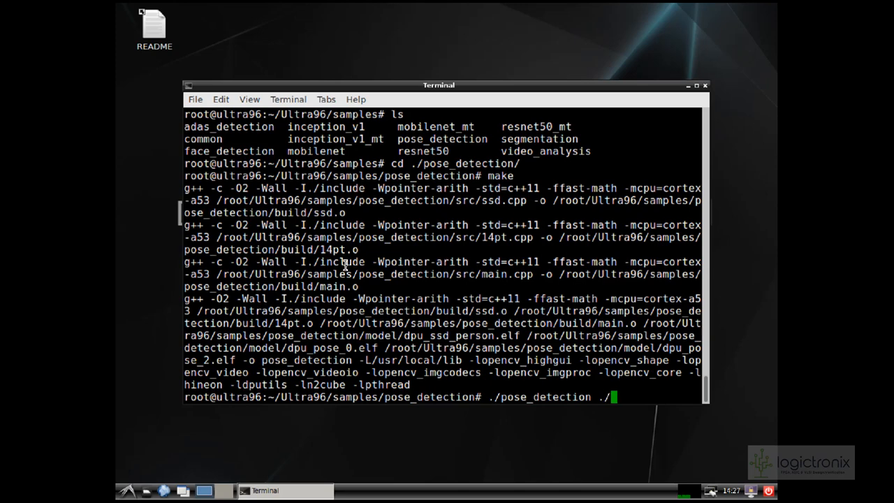
# Step: Run ./pose_detection on ./video/pose.mp4 until the video finishes
pyautogui.press('Return')
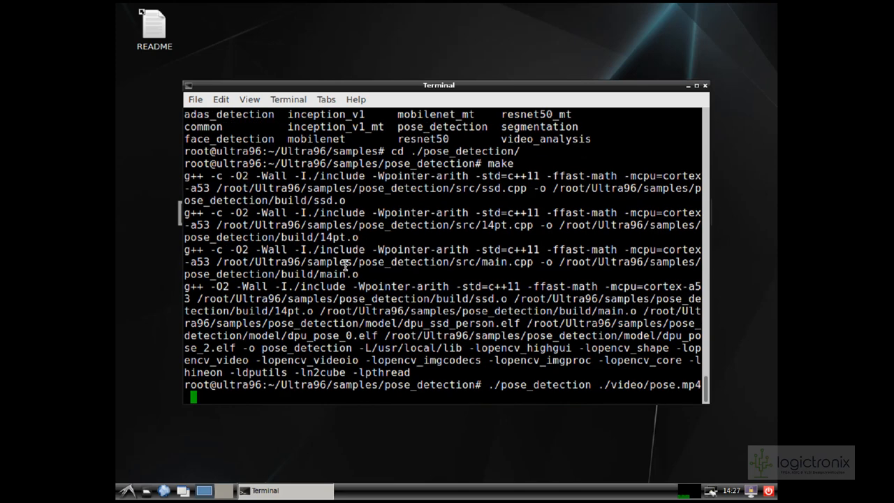
pyautogui.press('Return')
pyautogui.write('cd ./segmentation/')
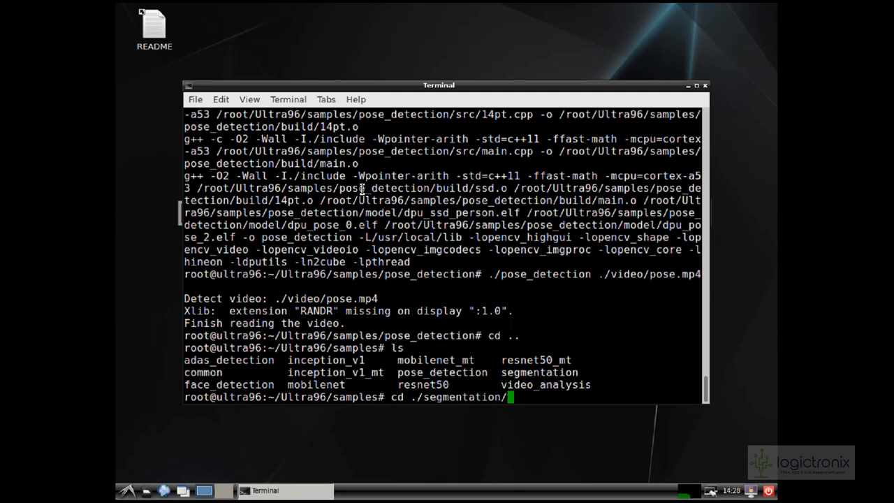
# Step: Compile the segmentation sample with make
pyautogui.write('make')
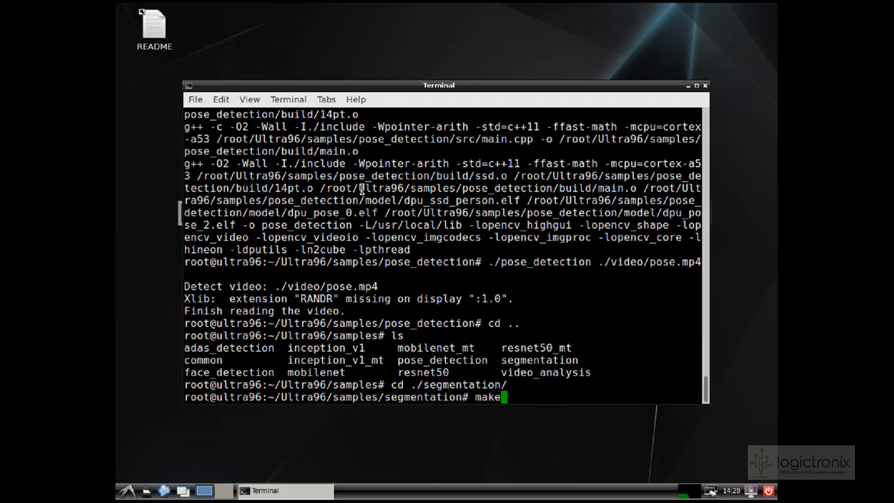
pyautogui.press('Return')
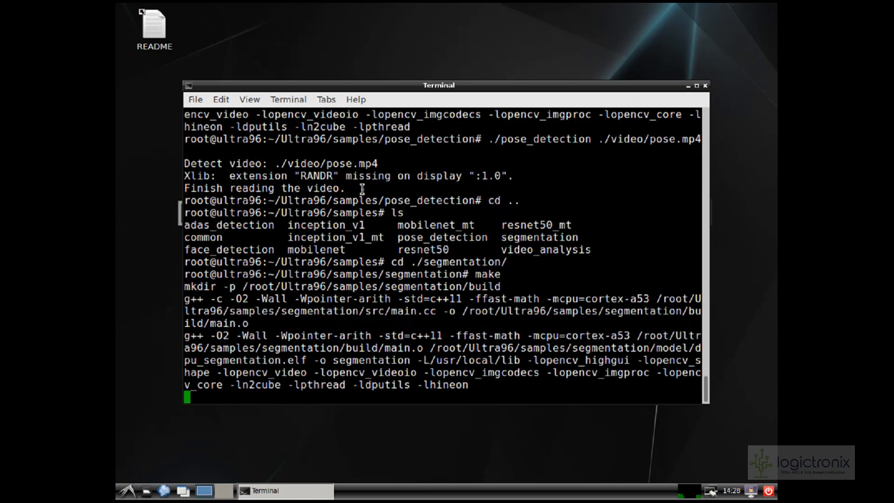
pyautogui.press('Return')
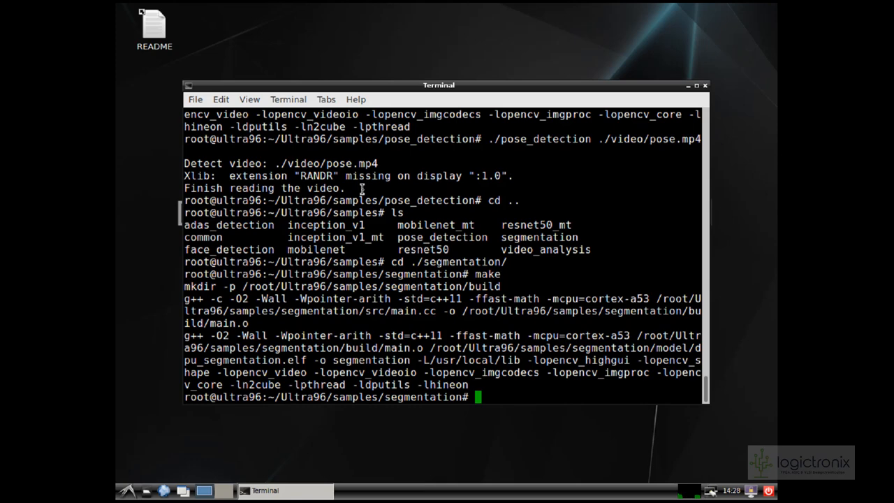
# Step: Run ./segmentation on ./video/traffic.mp4, then refocus the terminal
pyautogui.write('./segmentation')
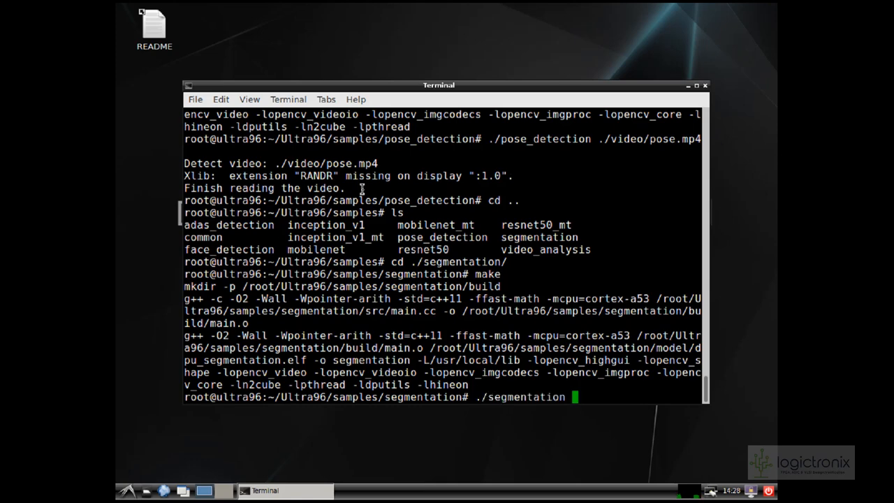
pyautogui.write('./video/')
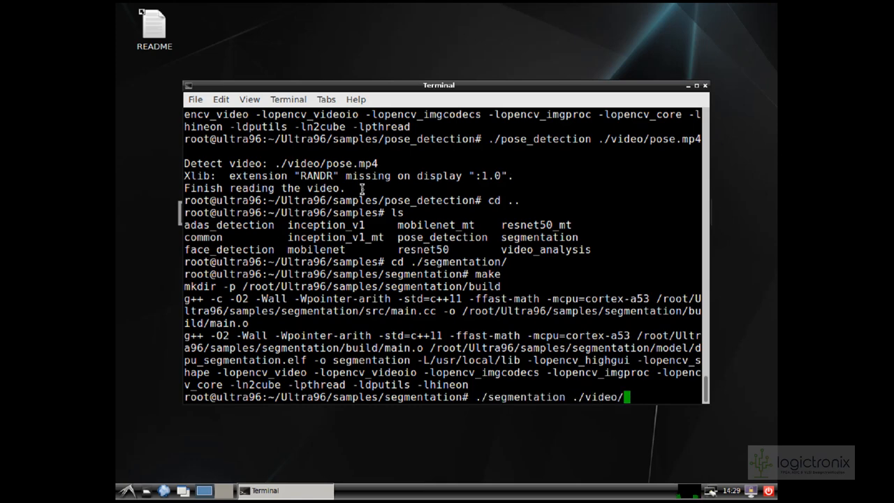
pyautogui.press('Return')
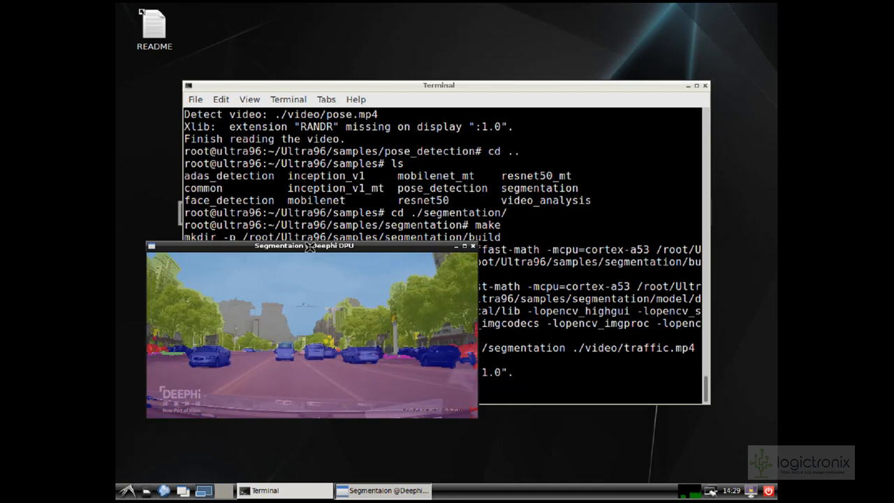
pyautogui.click(472, 245)
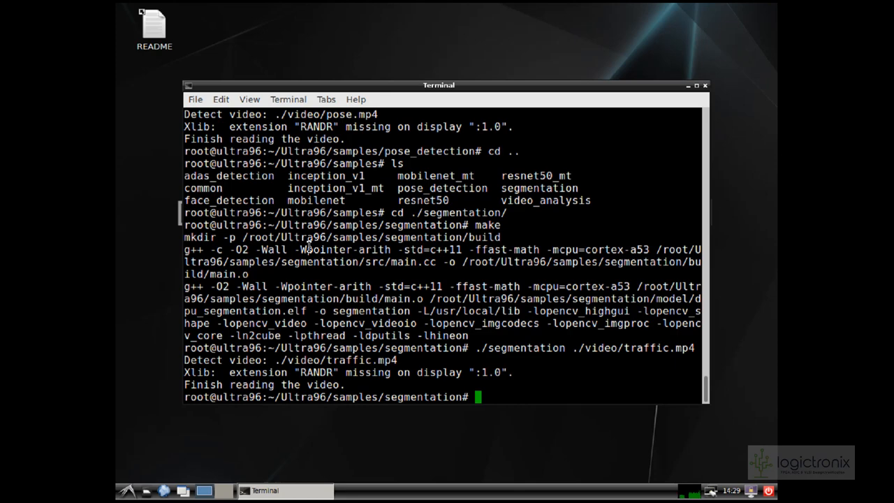
# Step: Go up to samples, enter ./mobilenet, build it with make, and list its files
pyautogui.write('cd')
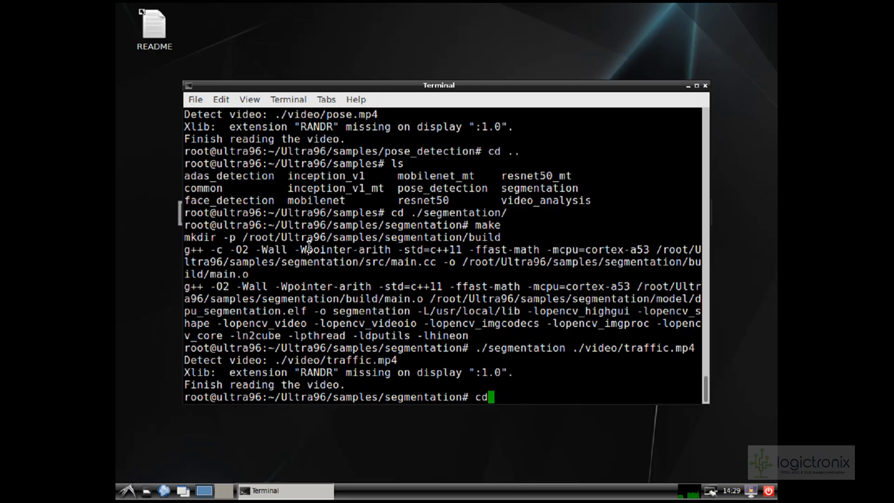
pyautogui.press('Return')
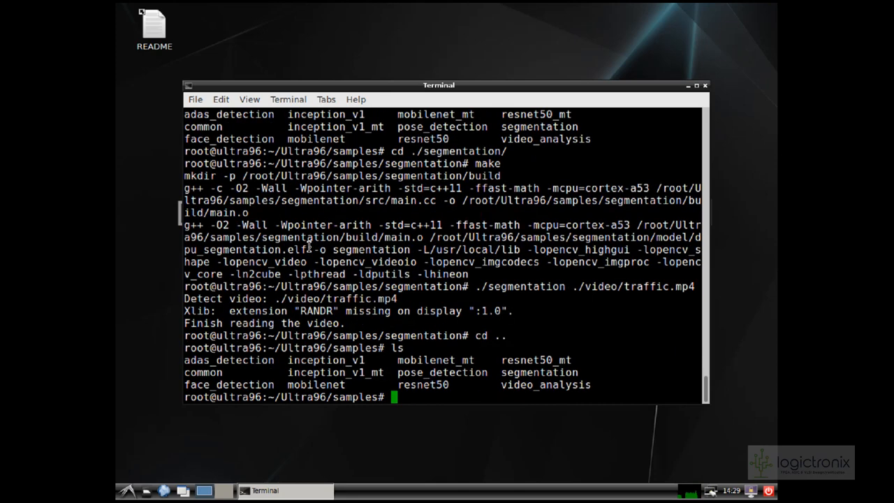
pyautogui.write('./')
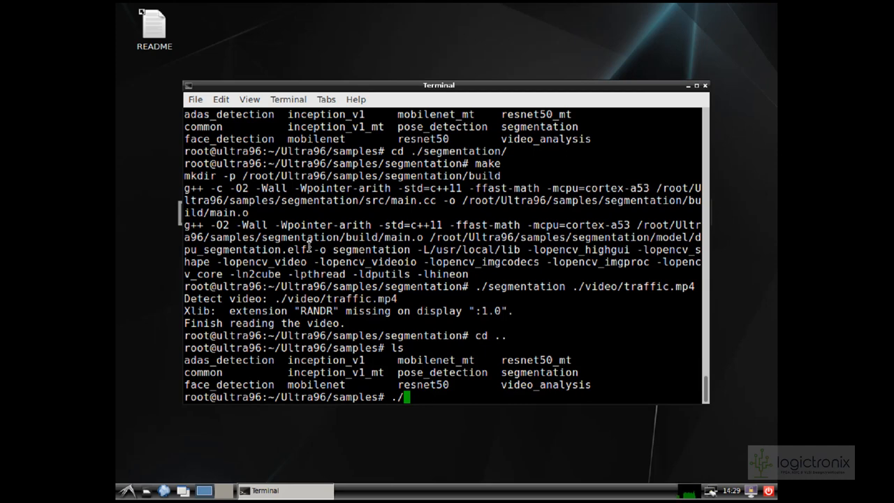
pyautogui.write('m')
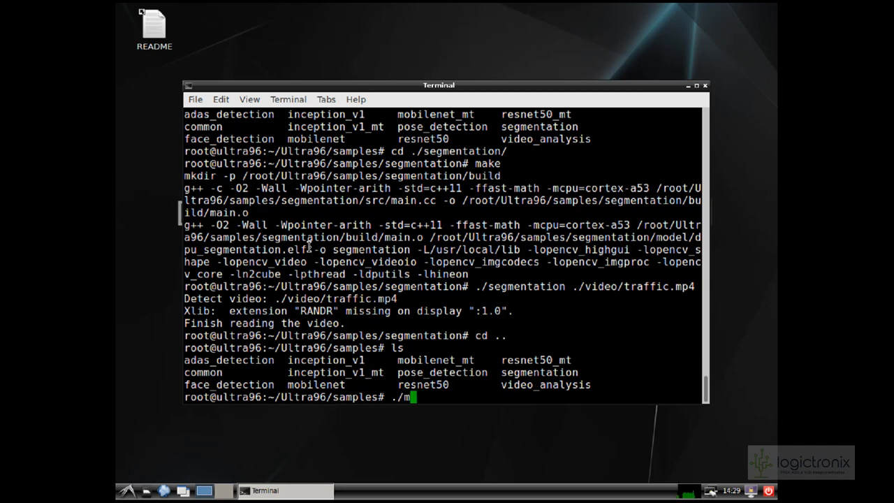
pyautogui.write('cd')
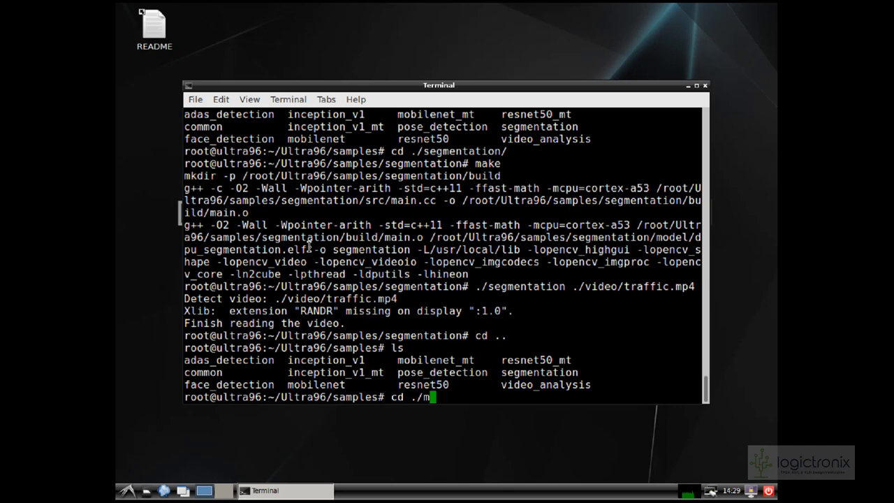
pyautogui.press('Return')
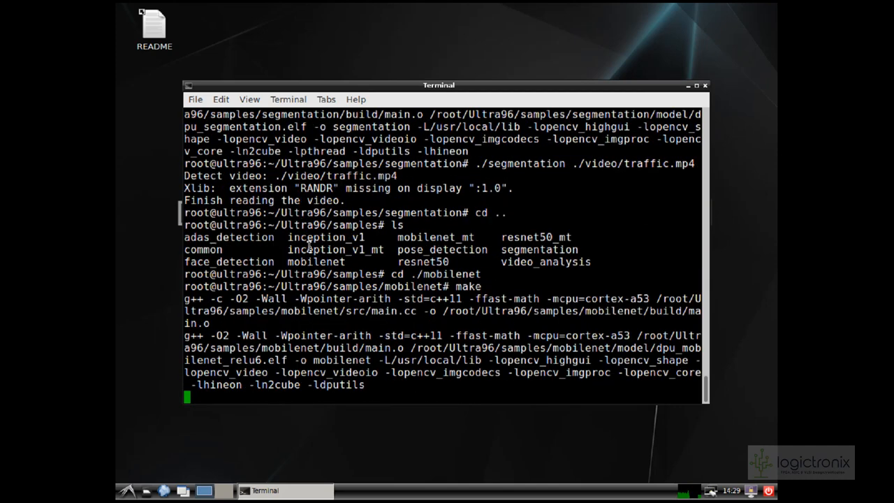
pyautogui.press('Return')
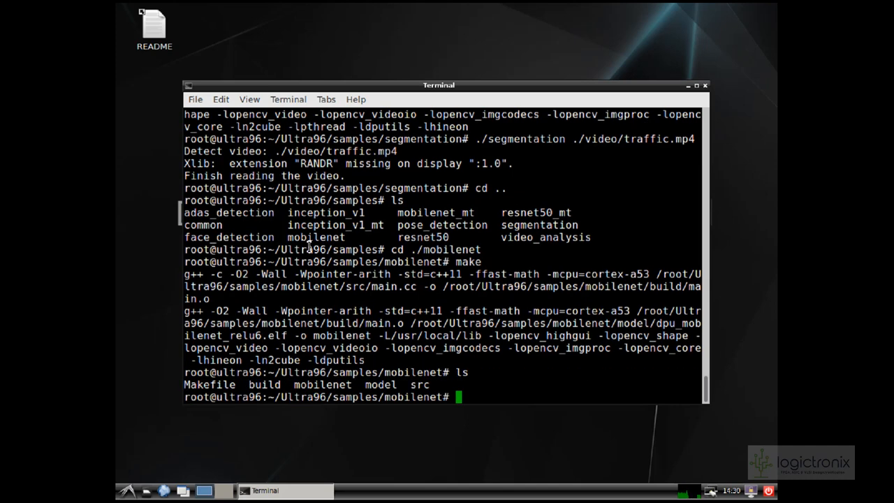
# Step: Run ./mobilenet to classify the test images and print top-five predictions
pyautogui.write('./')
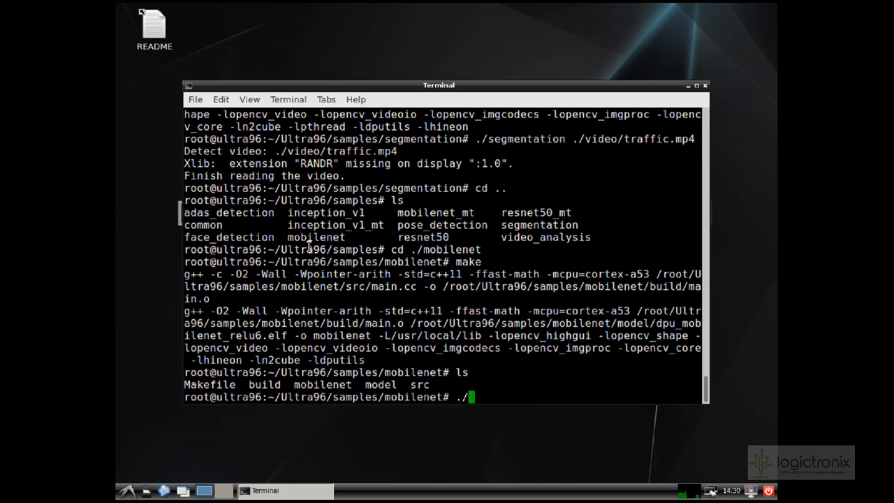
pyautogui.write('mo')
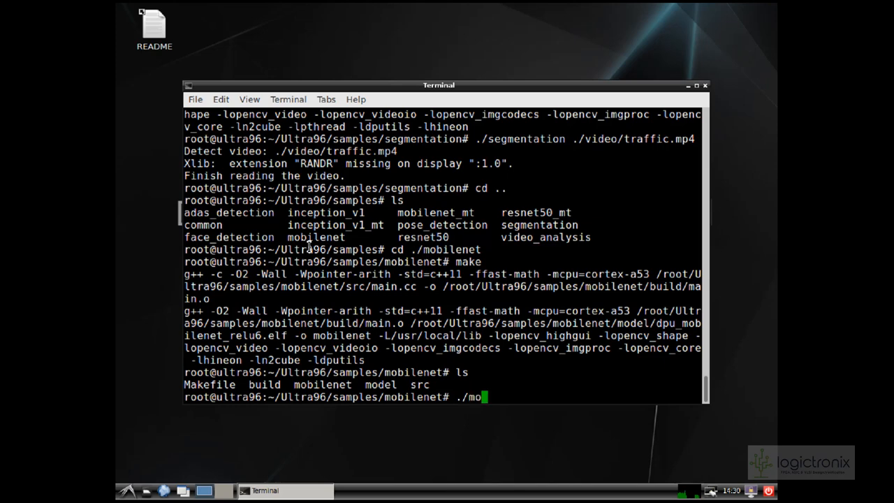
pyautogui.press('Return')
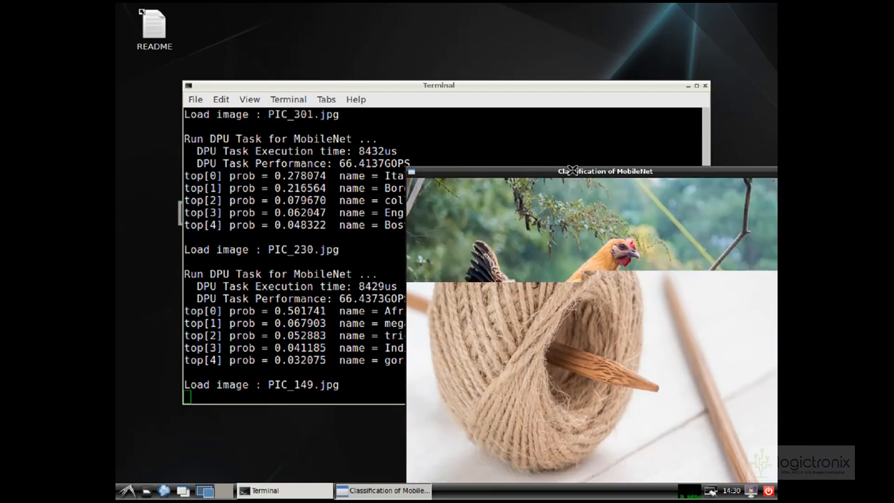
pyautogui.click(572, 171)
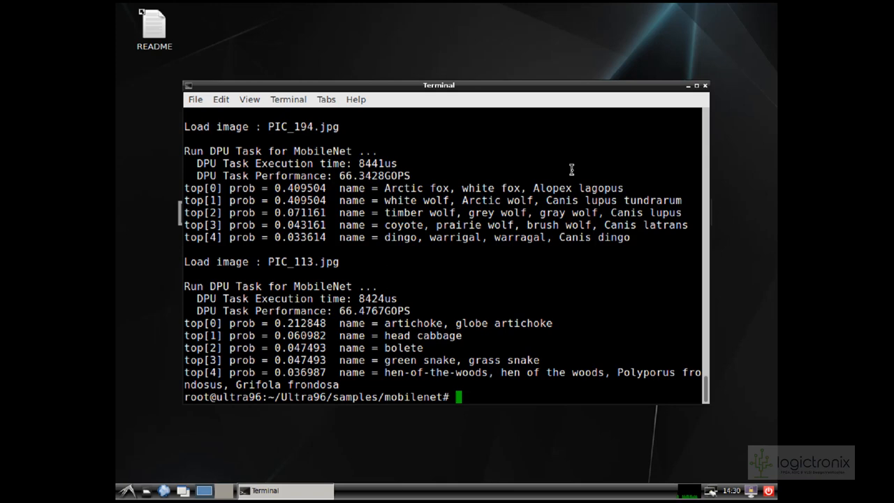
# Step: Move into the resnet50 sample folder, compile it, and enter ./resnet50
pyautogui.write('cd ..')
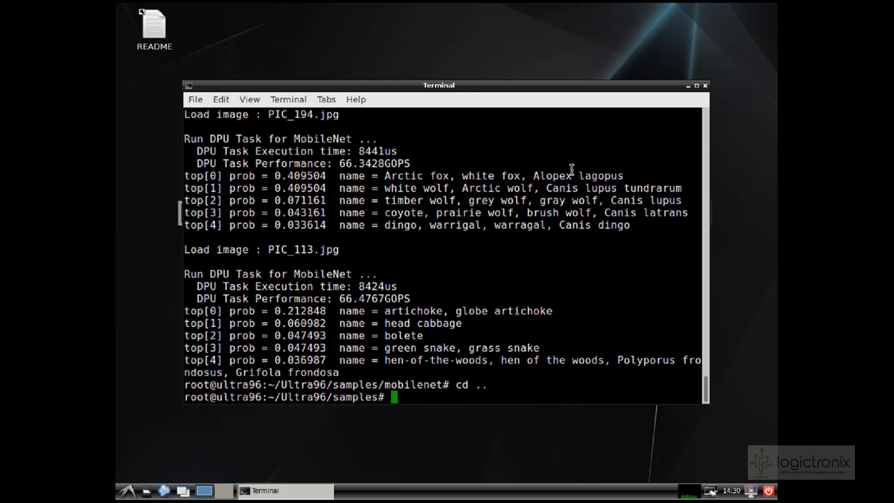
pyautogui.write('ls')
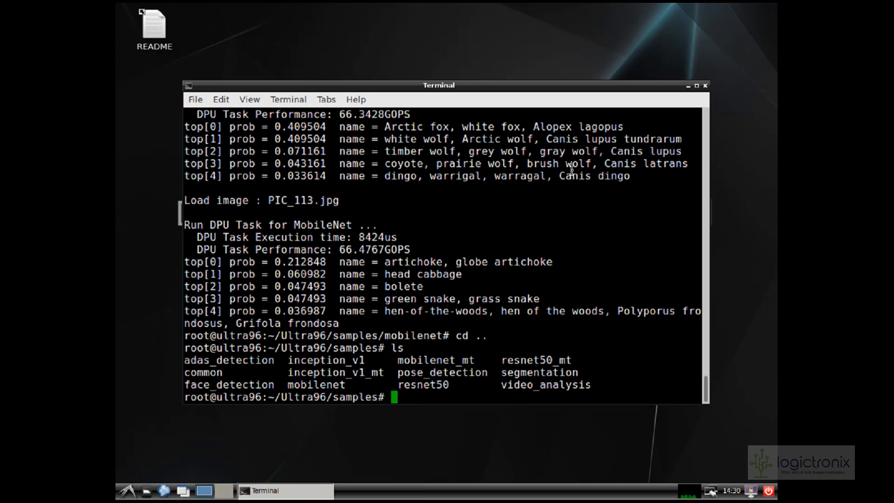
pyautogui.write('cd /')
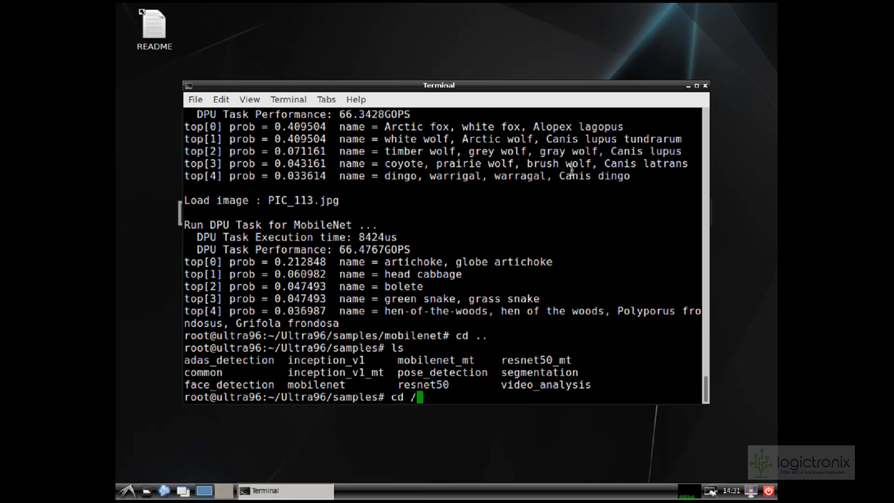
pyautogui.write('./re')
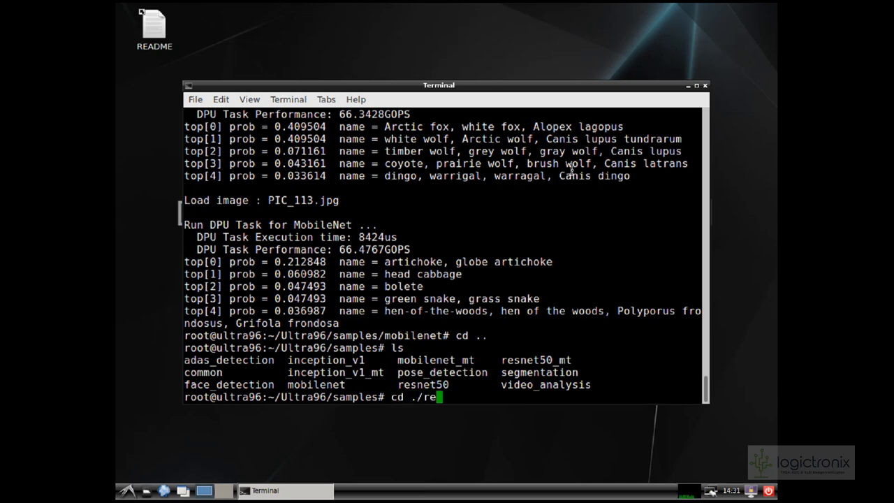
pyautogui.press('Return')
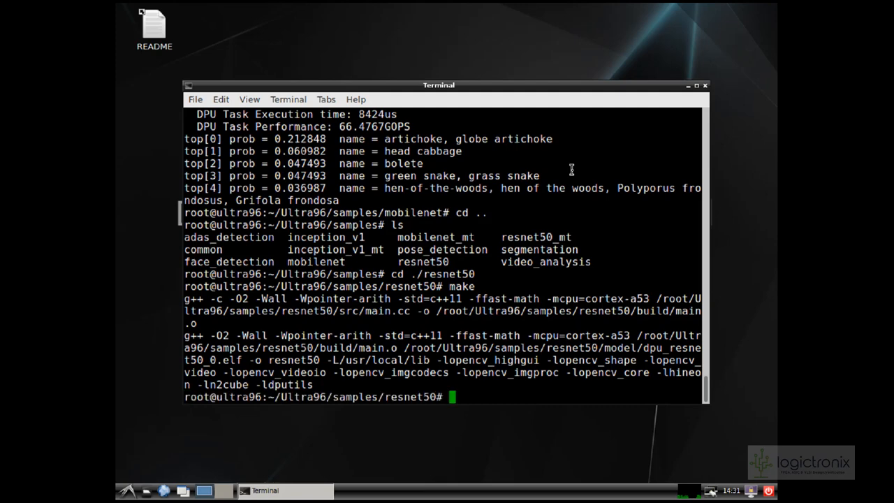
pyautogui.write('./resnet50')
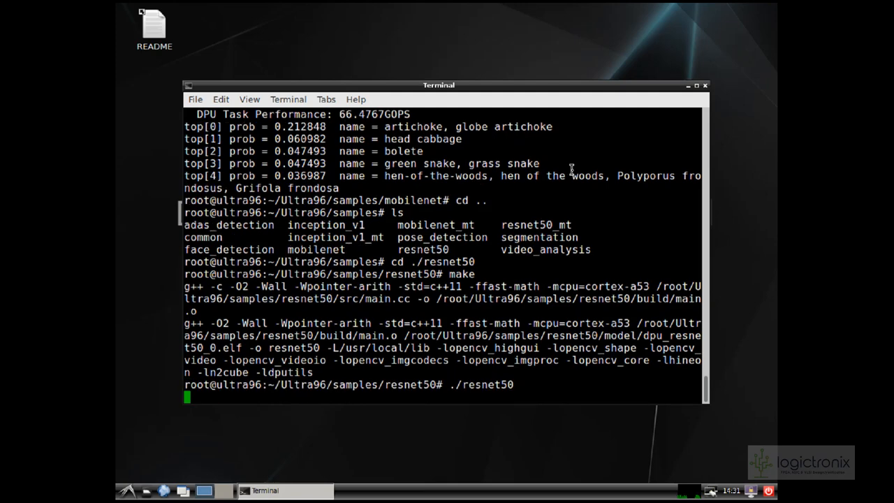